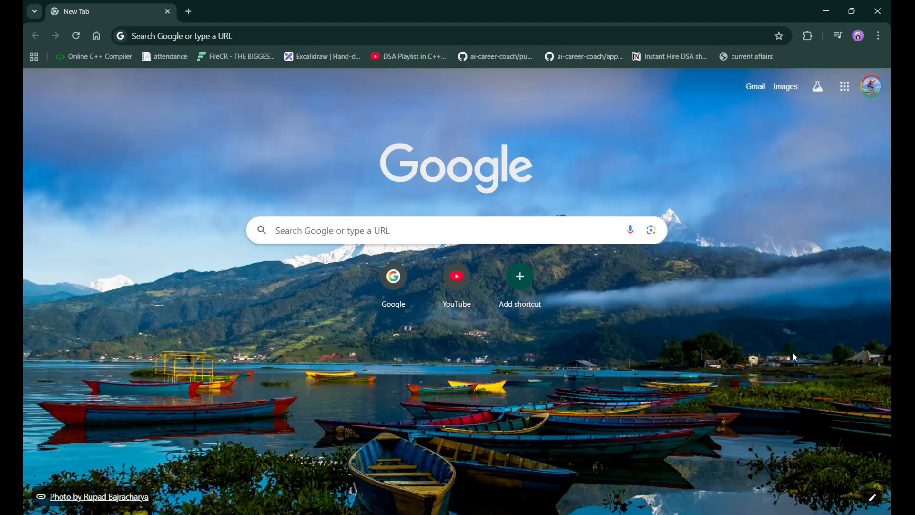
{"action": "mouse_move", "coordinate": [430, 35]}
{"action": "type", "text": "mongodb download"}
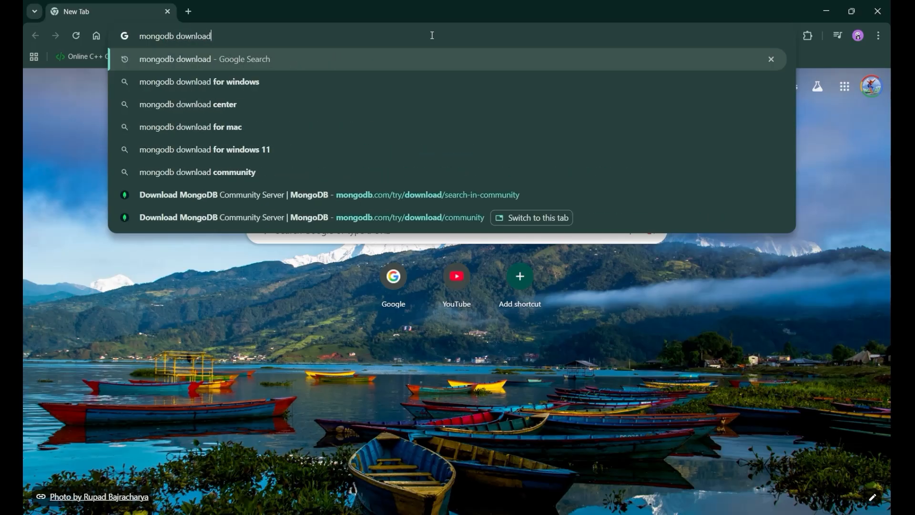
Search the web for 'mongodb download' and follow the MongoDB Community Server Download result
{"action": "key", "text": "Enter"}
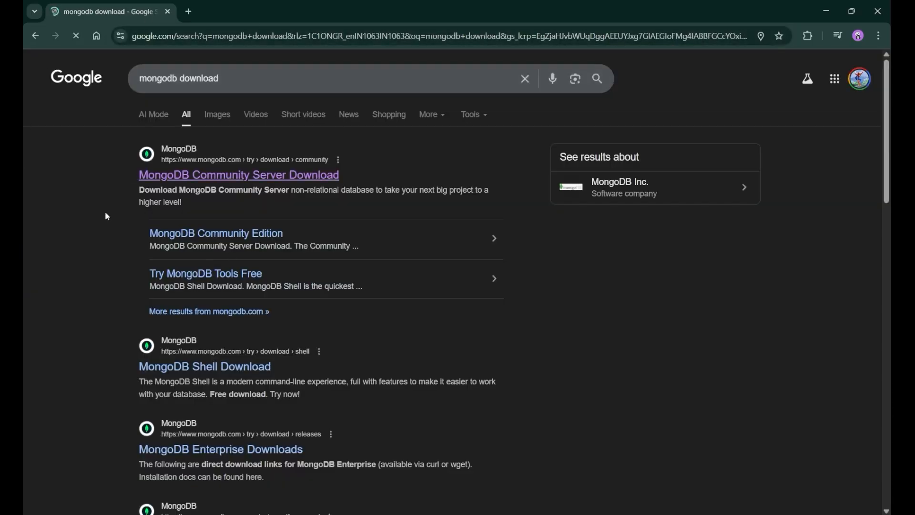
{"action": "left_click", "coordinate": [228, 176]}
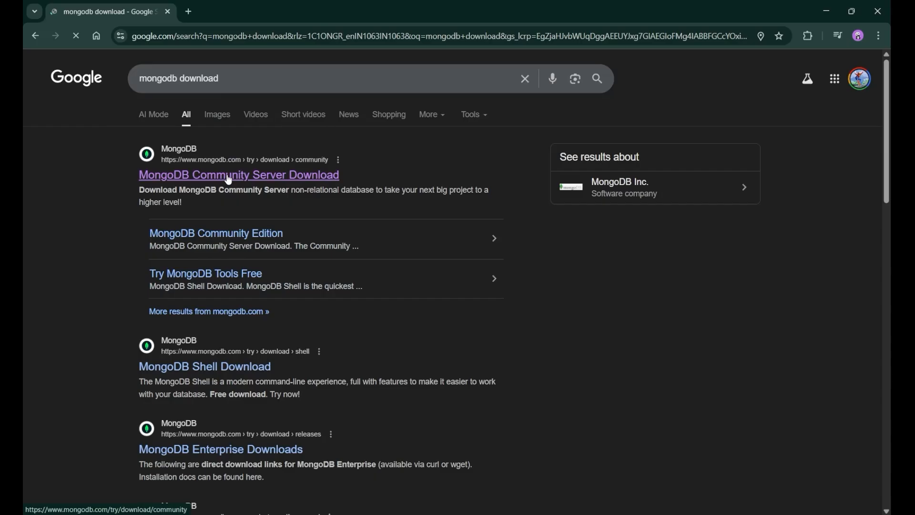
{"action": "left_click", "coordinate": [238, 175]}
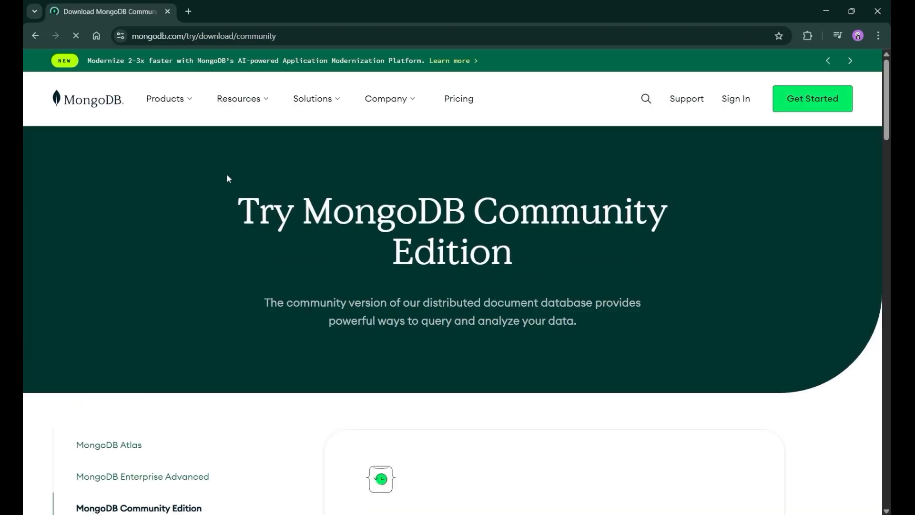
Download the MongoDB Community Server 8.2.1 installer for Windows x64 as an msi package
{"action": "scroll", "scroll_direction": "down", "scroll_amount": 3}
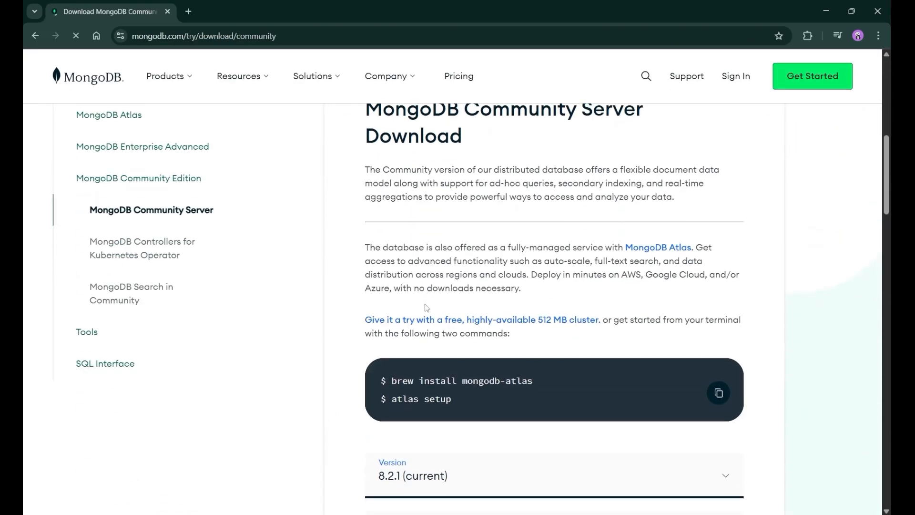
{"action": "scroll", "scroll_direction": "down", "scroll_amount": 3}
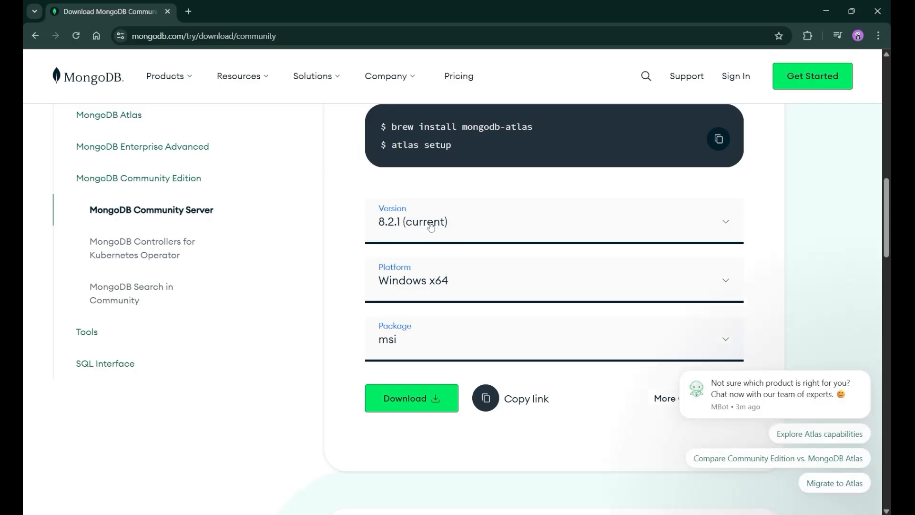
{"action": "mouse_move", "coordinate": [389, 229]}
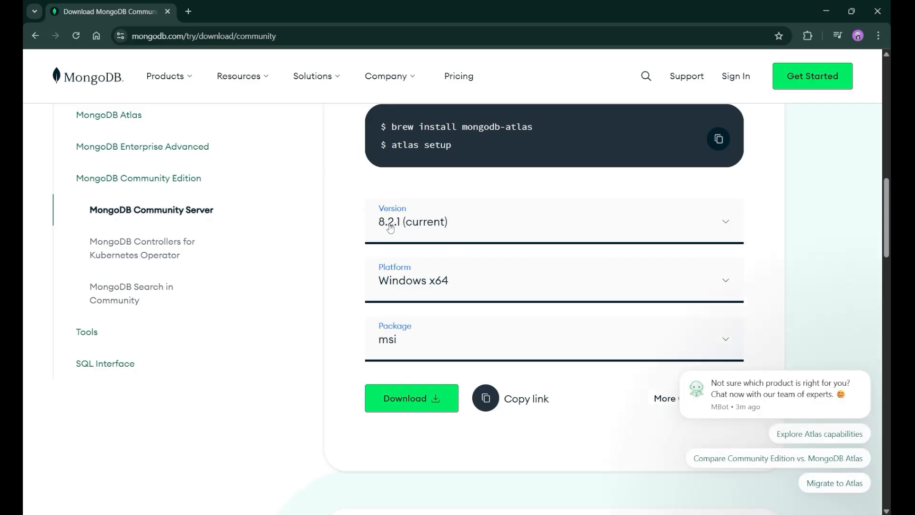
{"action": "left_click", "coordinate": [551, 221]}
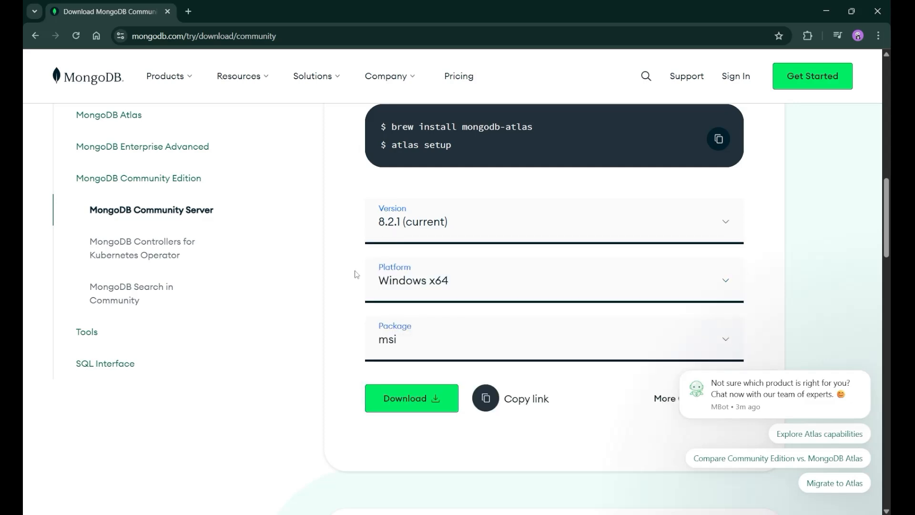
{"action": "mouse_move", "coordinate": [462, 281]}
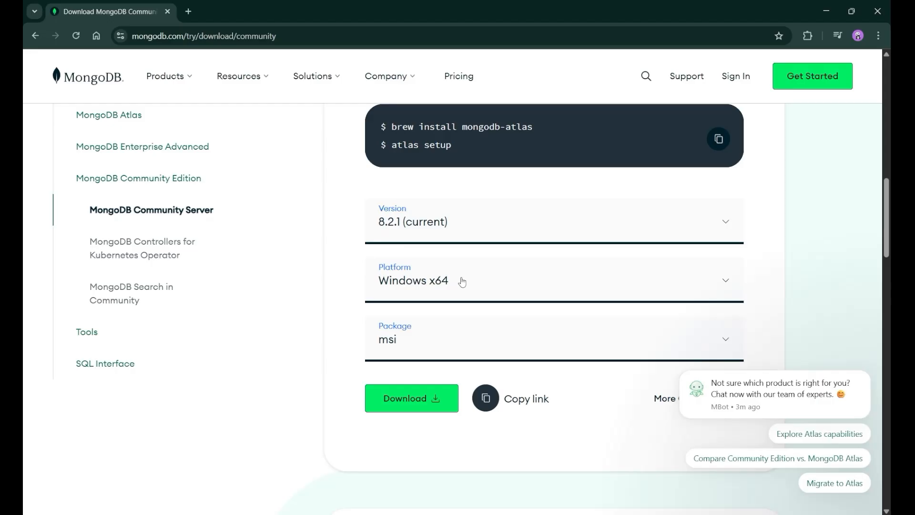
{"action": "mouse_move", "coordinate": [377, 291]}
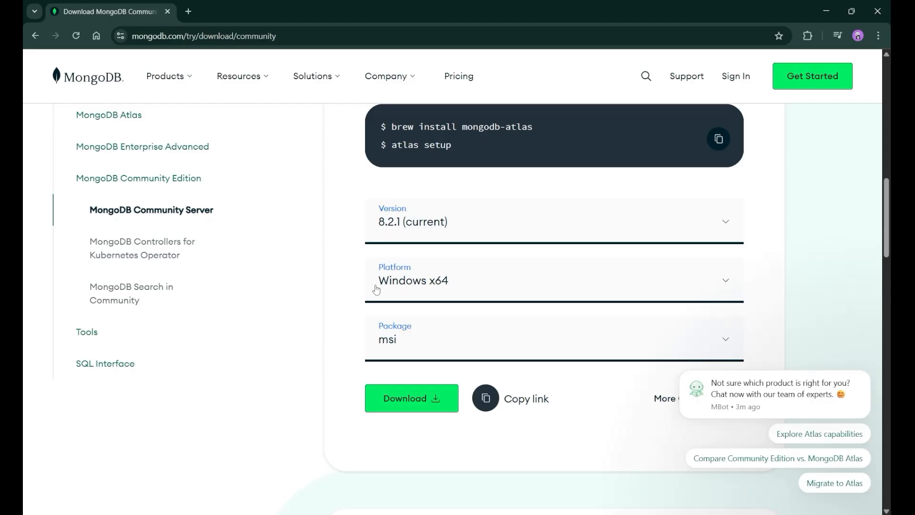
{"action": "mouse_move", "coordinate": [460, 297]}
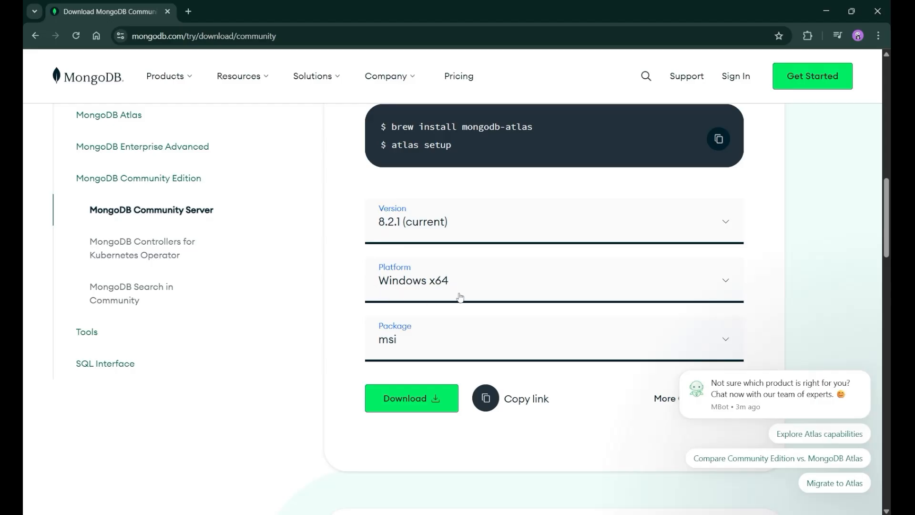
{"action": "mouse_move", "coordinate": [395, 360]}
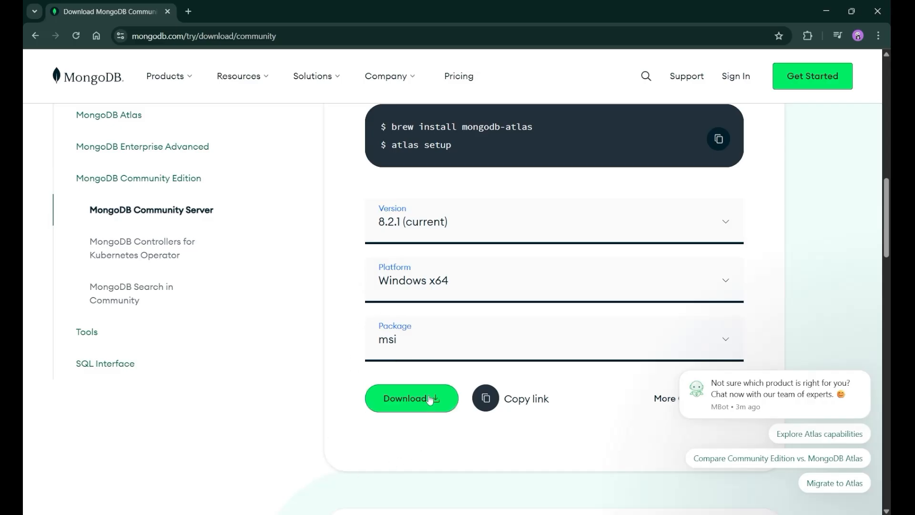
{"action": "mouse_move", "coordinate": [430, 398]}
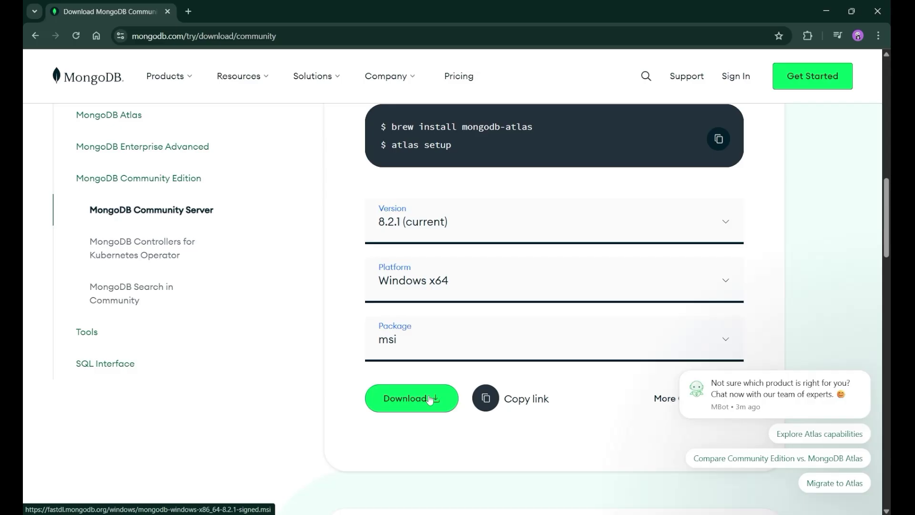
{"action": "left_click", "coordinate": [412, 398]}
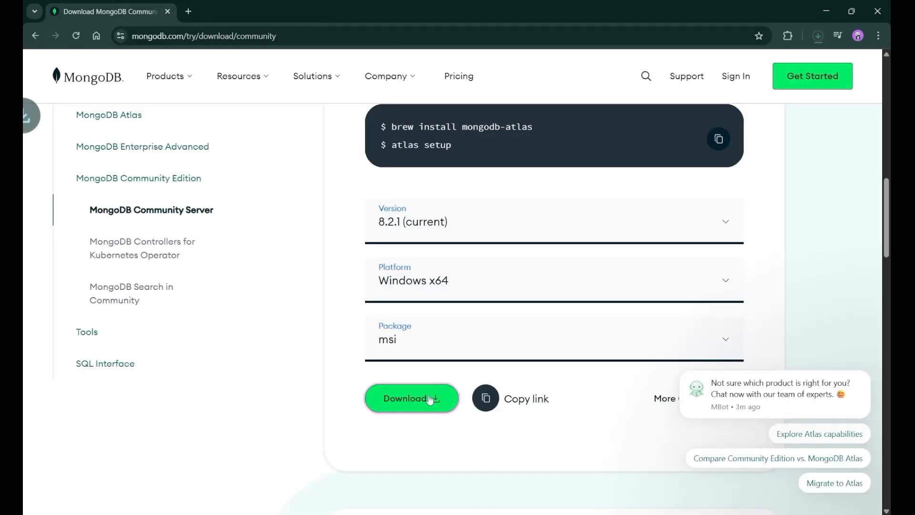
Watch Chrome's downloads until the 756 MB installer finishes
{"action": "left_click", "coordinate": [430, 398]}
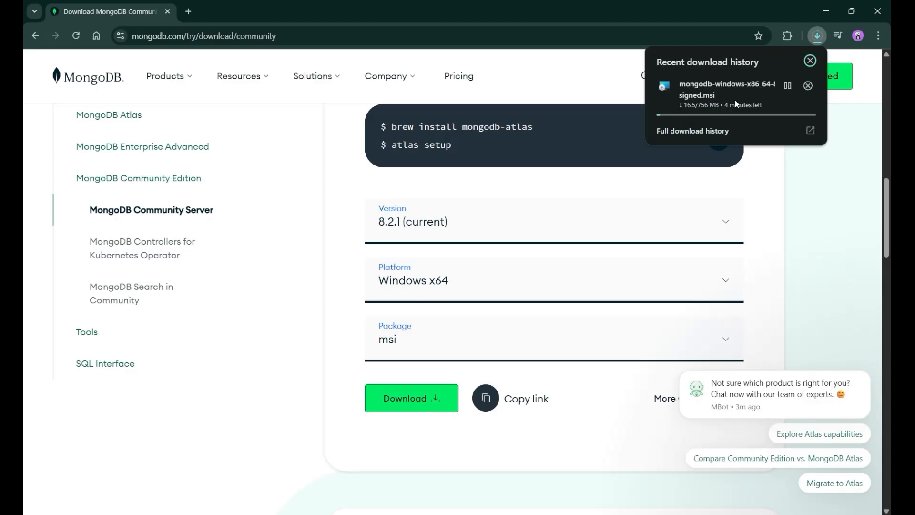
{"action": "mouse_move", "coordinate": [778, 91]}
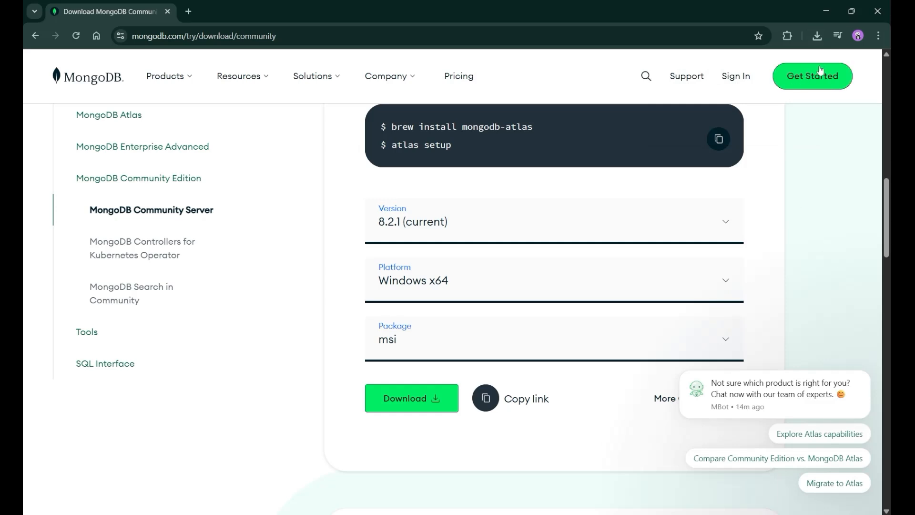
{"action": "left_click", "coordinate": [817, 35]}
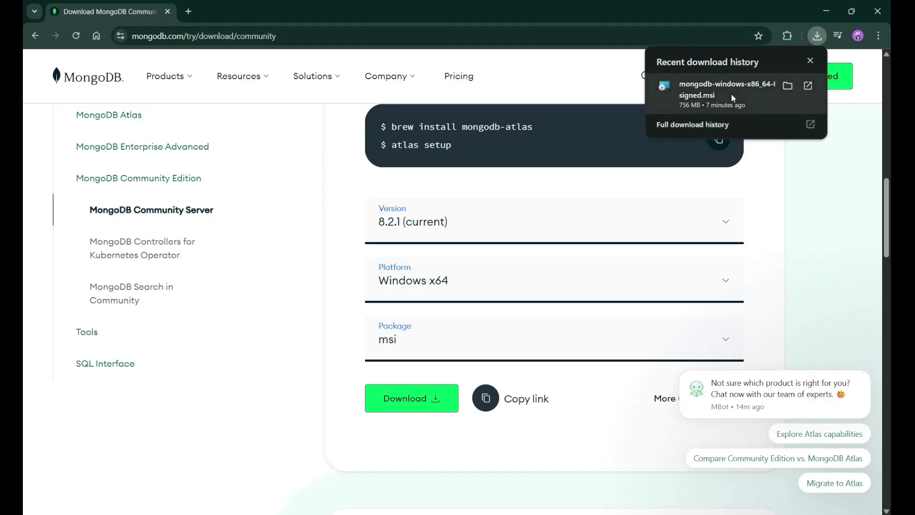
Launch the downloaded installer, accept the license agreement and reach the setup type choice
{"action": "left_click", "coordinate": [718, 90]}
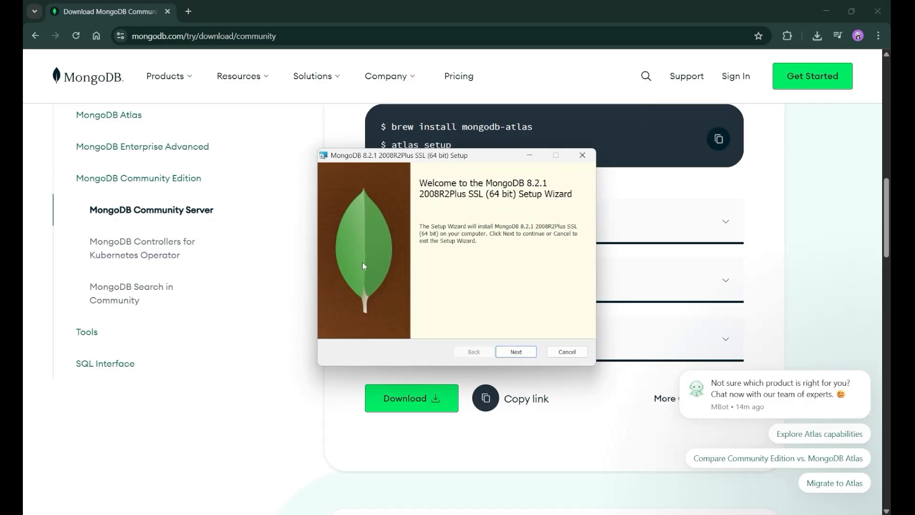
{"action": "mouse_move", "coordinate": [572, 282]}
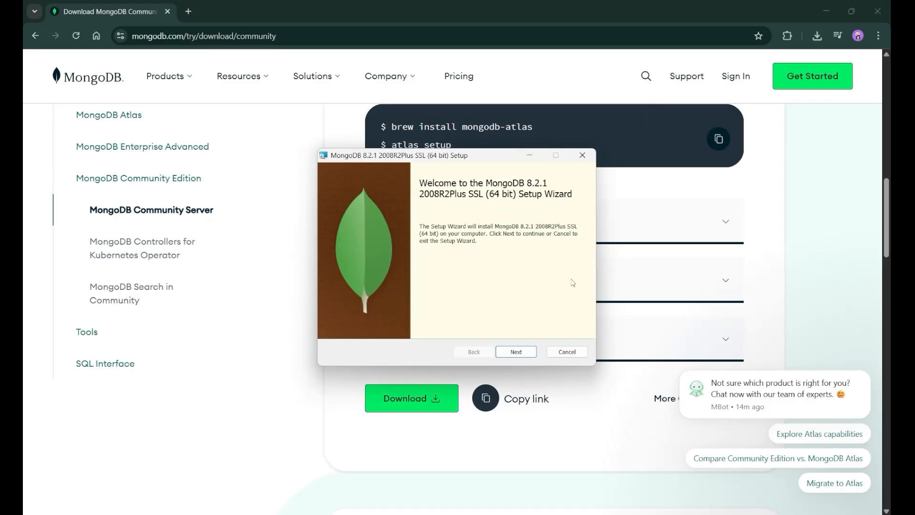
{"action": "left_click", "coordinate": [515, 350]}
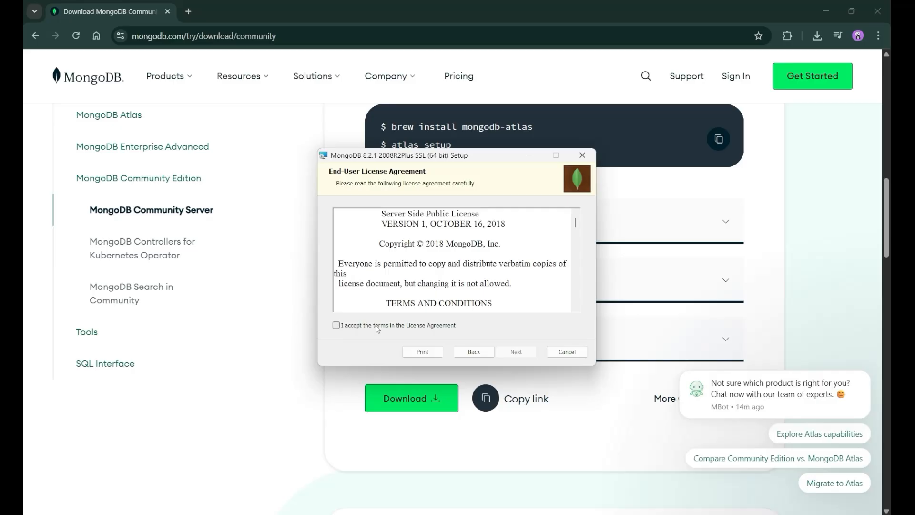
{"action": "left_click", "coordinate": [335, 324]}
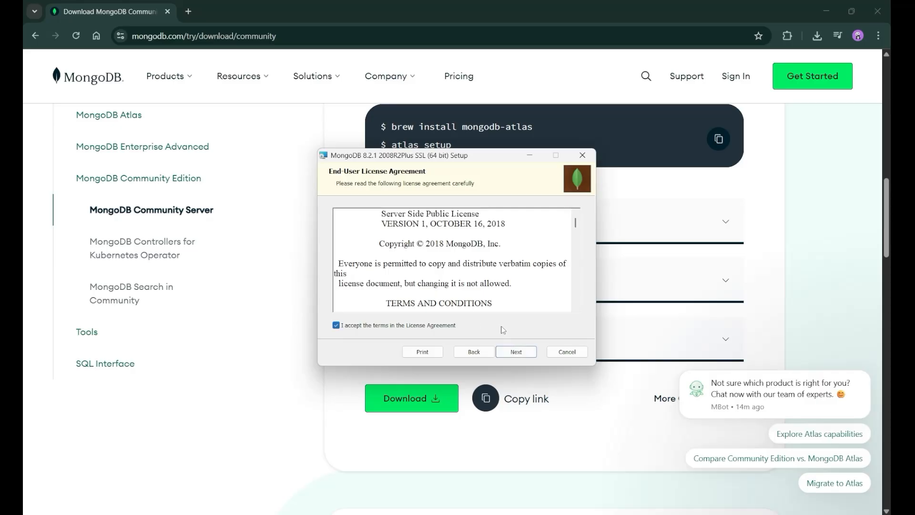
{"action": "scroll", "scroll_direction": "down", "scroll_amount": 3}
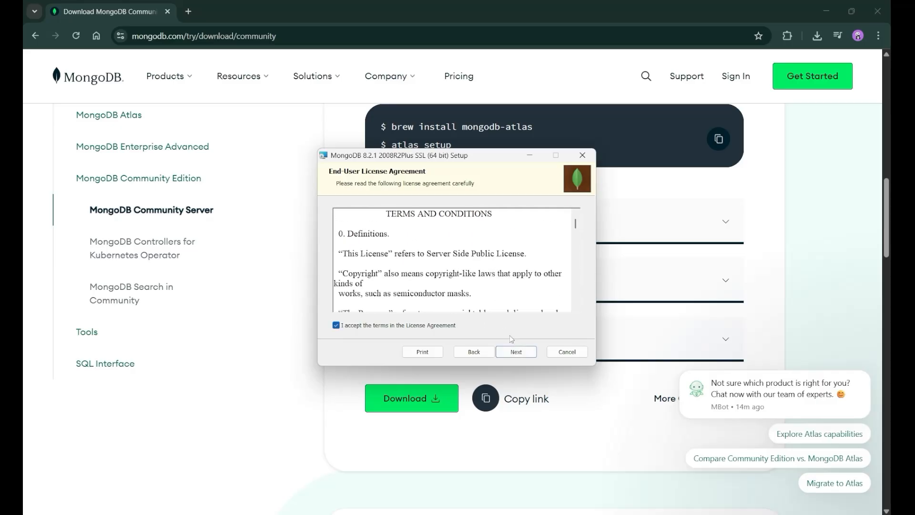
{"action": "left_click", "coordinate": [515, 352]}
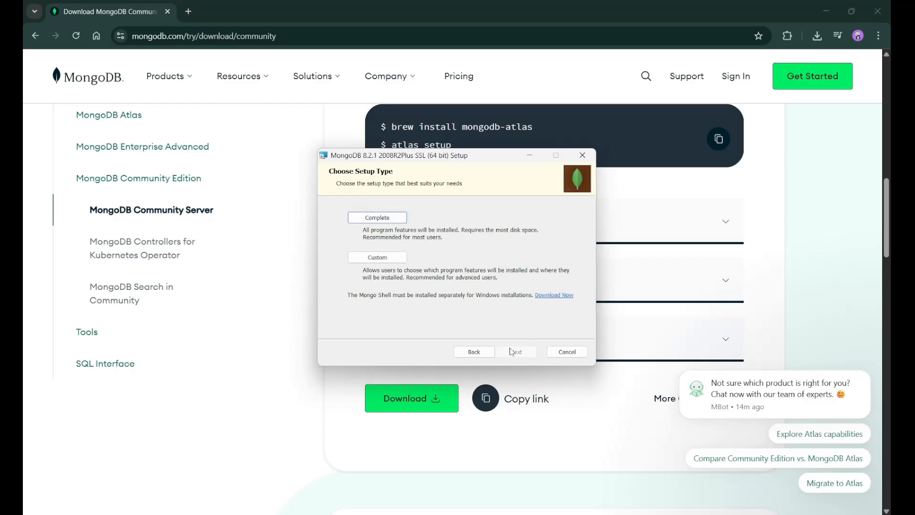
{"action": "mouse_move", "coordinate": [368, 221]}
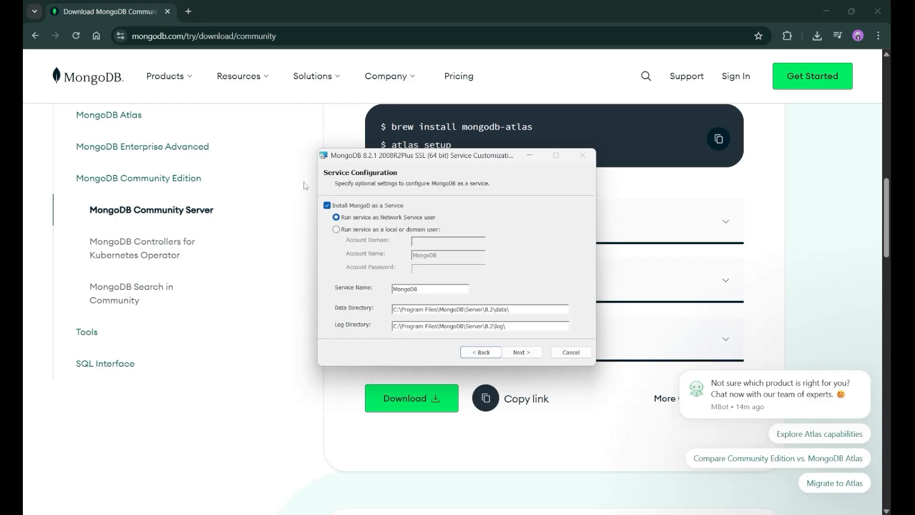
{"action": "mouse_move", "coordinate": [473, 269]}
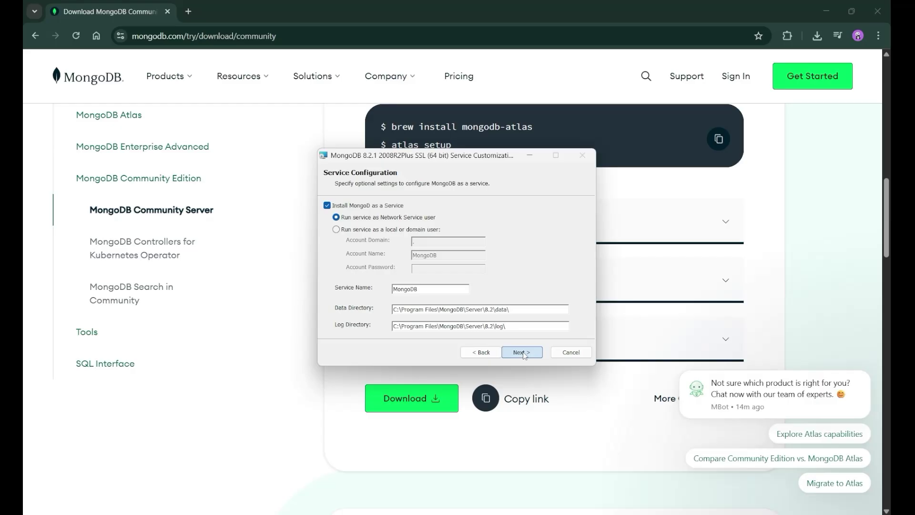
Accept the service settings, keep 'Install MongoDB Compass' checked and start installing MongoDB 8.2.1
{"action": "left_click", "coordinate": [523, 352]}
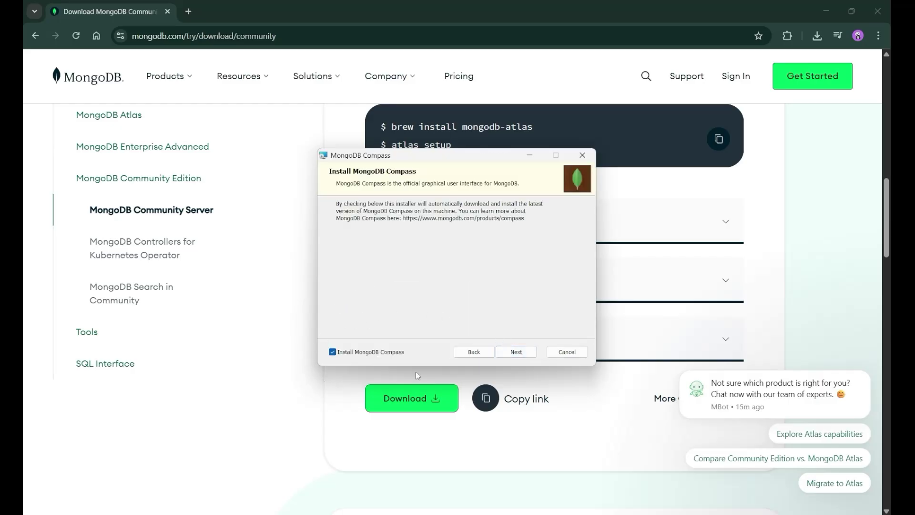
{"action": "mouse_move", "coordinate": [420, 356]}
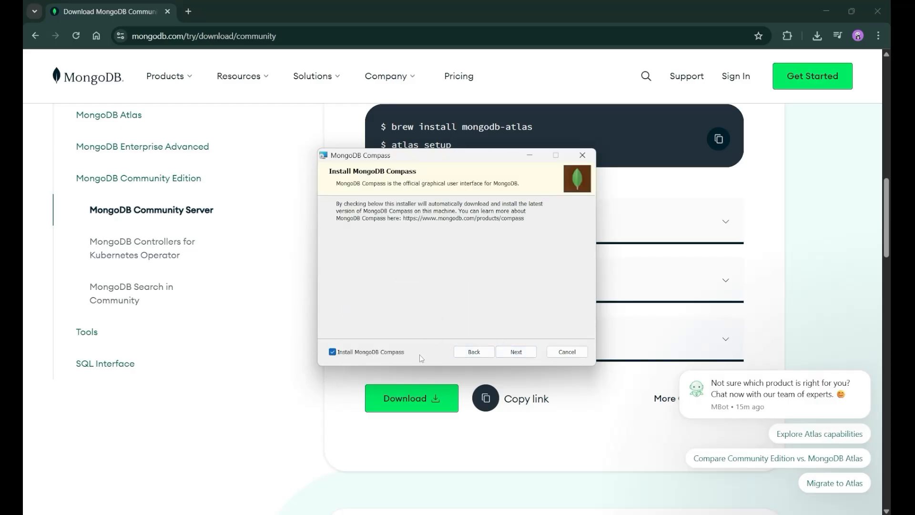
{"action": "left_click", "coordinate": [332, 351]}
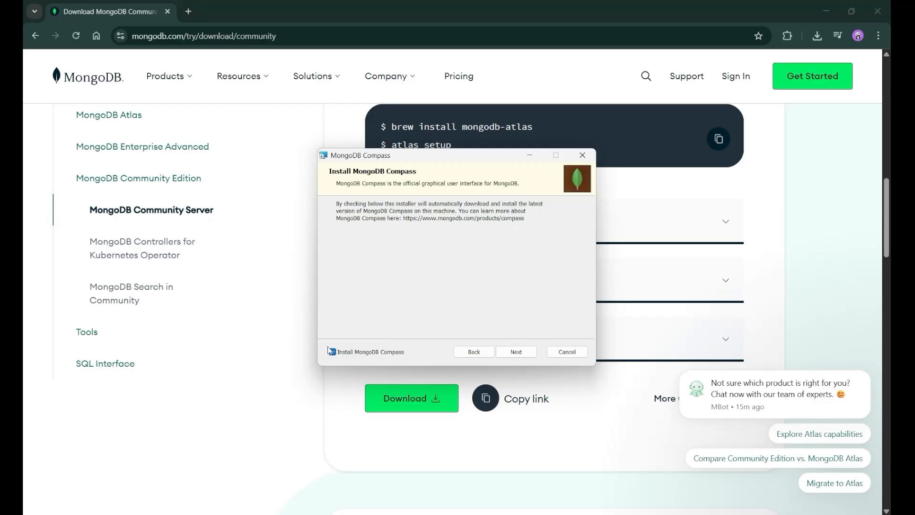
{"action": "left_click", "coordinate": [332, 352]}
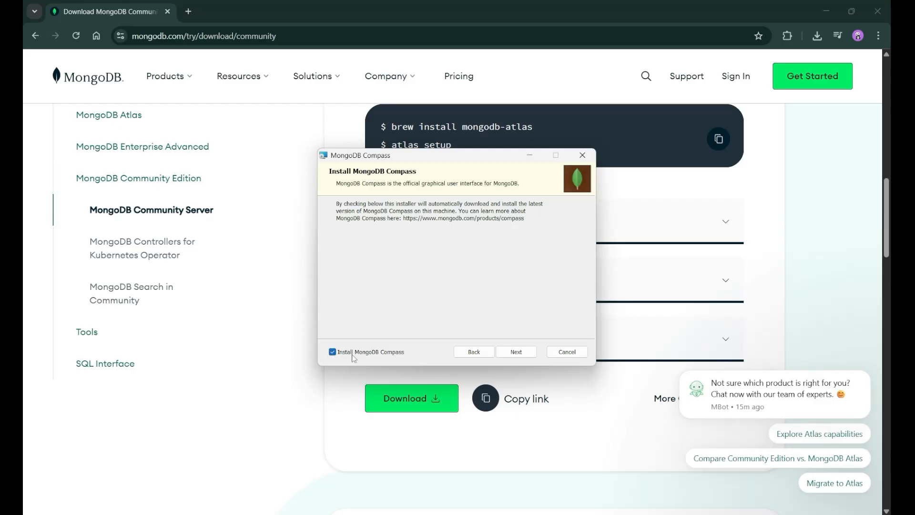
{"action": "left_click", "coordinate": [516, 352]}
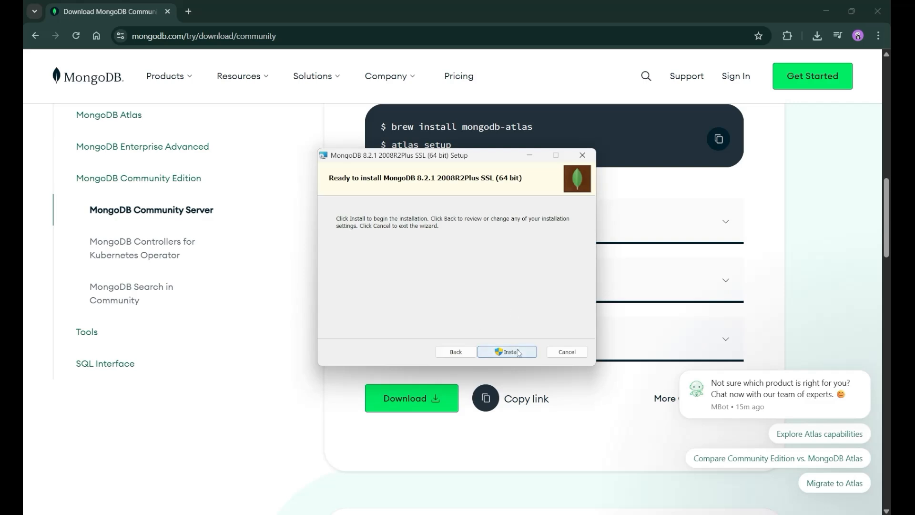
{"action": "left_click", "coordinate": [507, 351]}
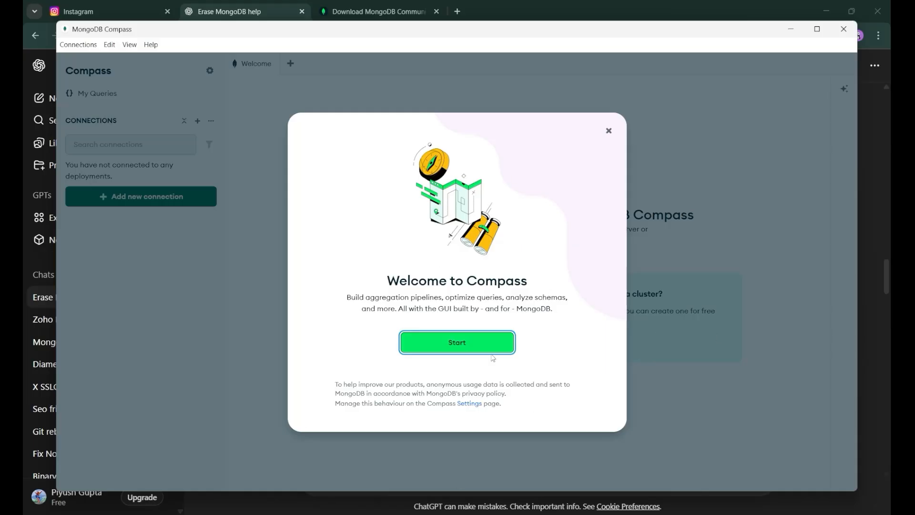
{"action": "mouse_move", "coordinate": [418, 232]}
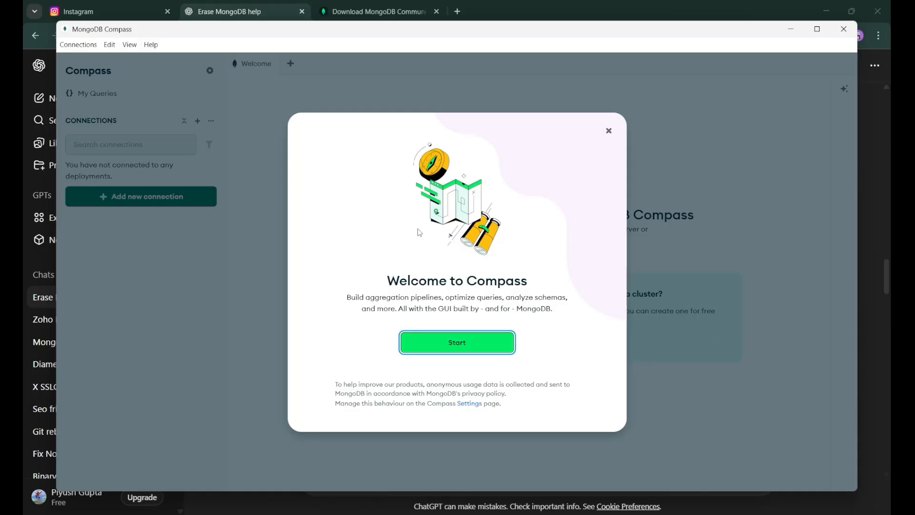
{"action": "mouse_move", "coordinate": [97, 39]}
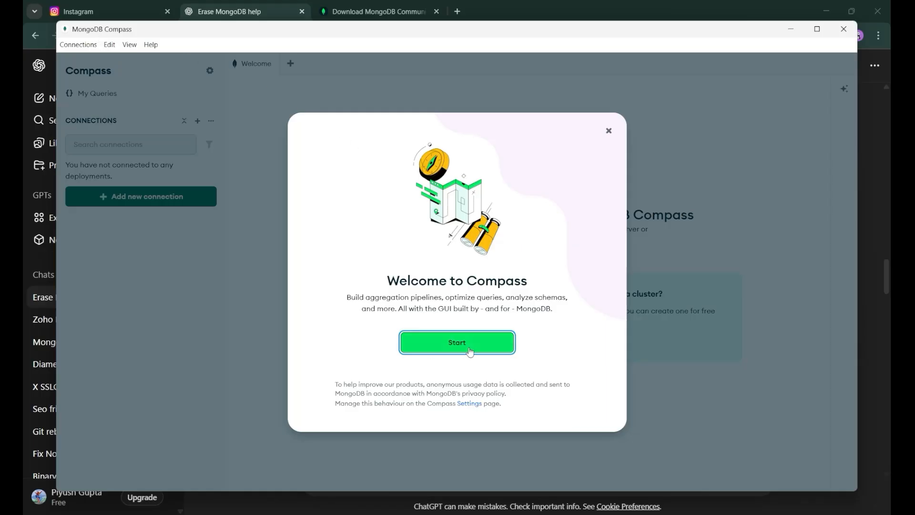
Dismiss the 'Welcome to Compass' modal with Start to reach the main start page
{"action": "left_click", "coordinate": [457, 342]}
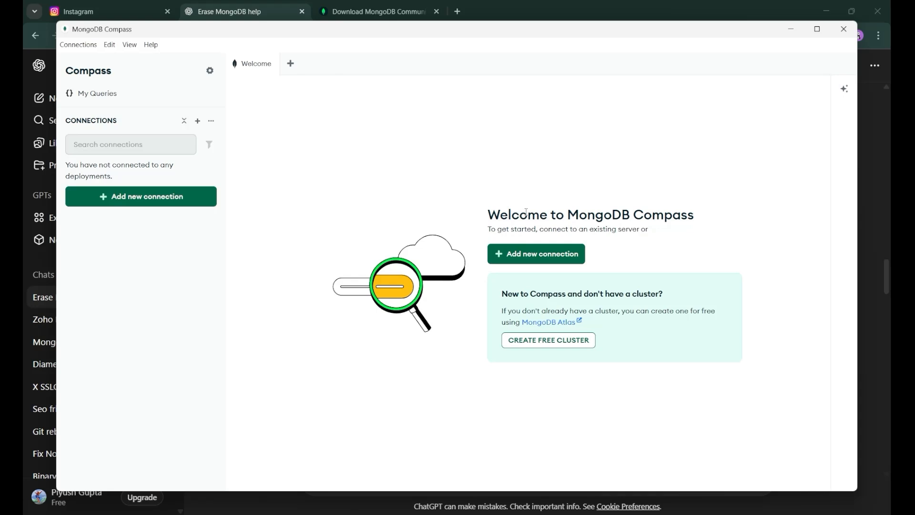
{"action": "mouse_move", "coordinate": [577, 211]}
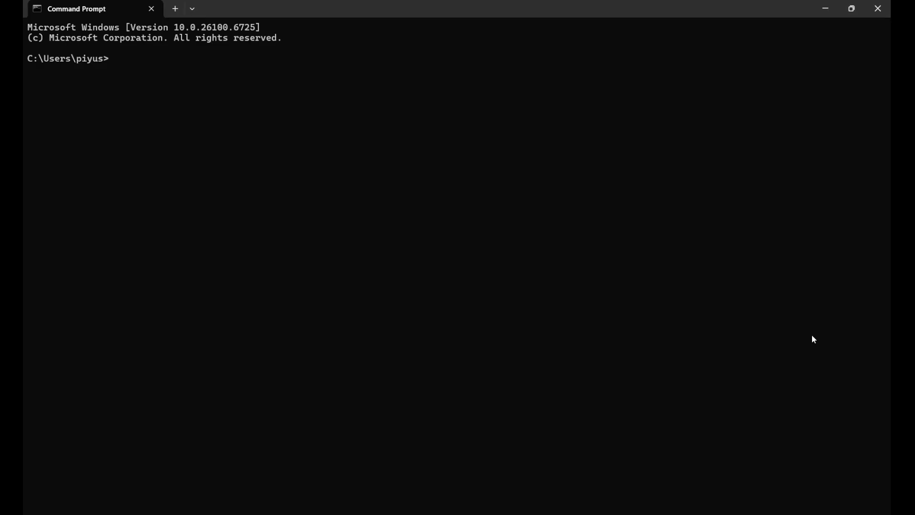
Run 'mongosh --version' and select the reported version 2.5.8
{"action": "type", "text": "mon"}
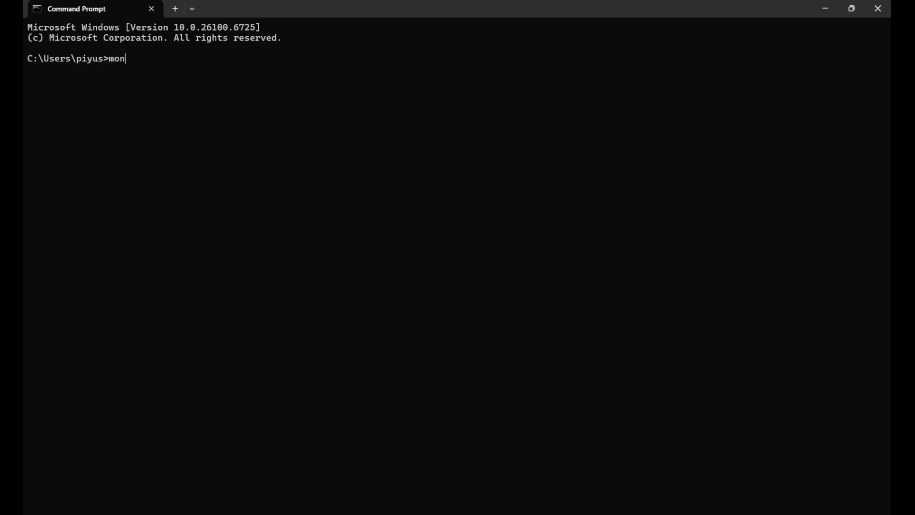
{"action": "type", "text": "gosh"}
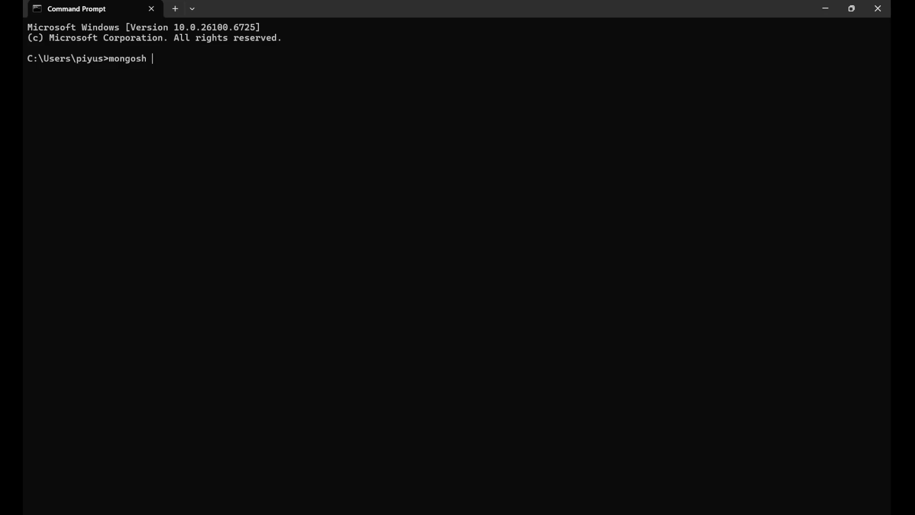
{"action": "type", "text": "--ver"}
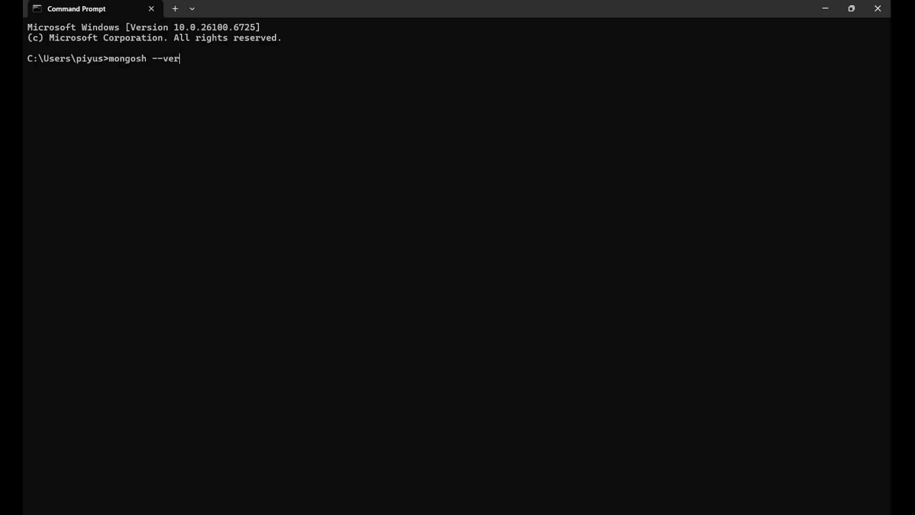
{"action": "type", "text": "sion"}
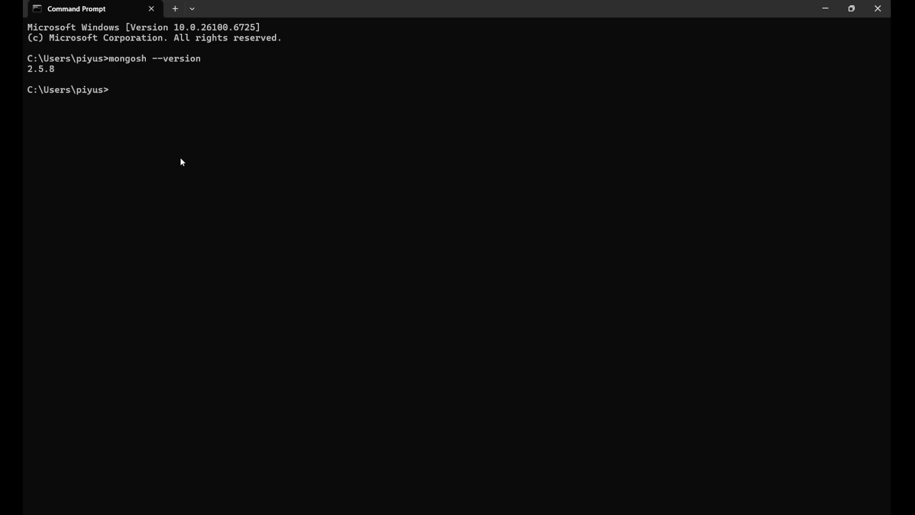
{"action": "double_click", "coordinate": [41, 69]}
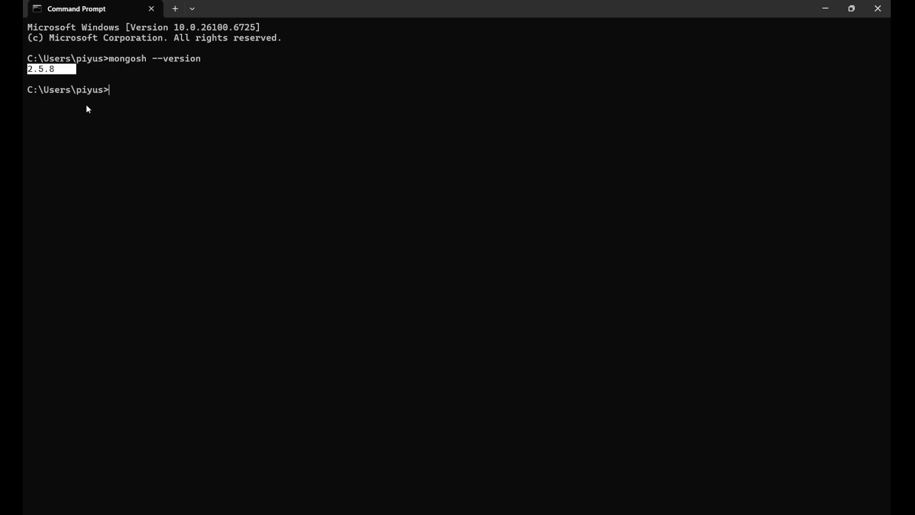
{"action": "mouse_move", "coordinate": [67, 240]}
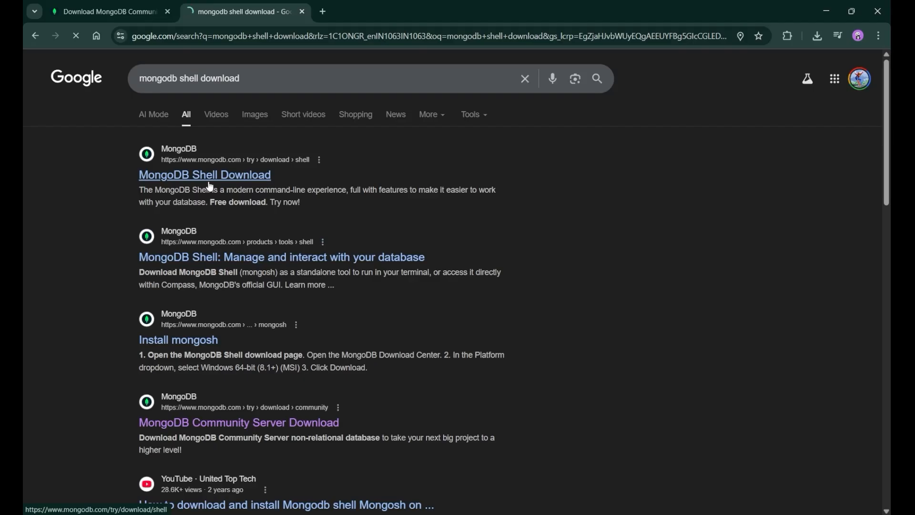
Follow the MongoDB Shell Download result and download mongosh 2.5.8 for Windows x64 as a zip
{"action": "left_click", "coordinate": [204, 176]}
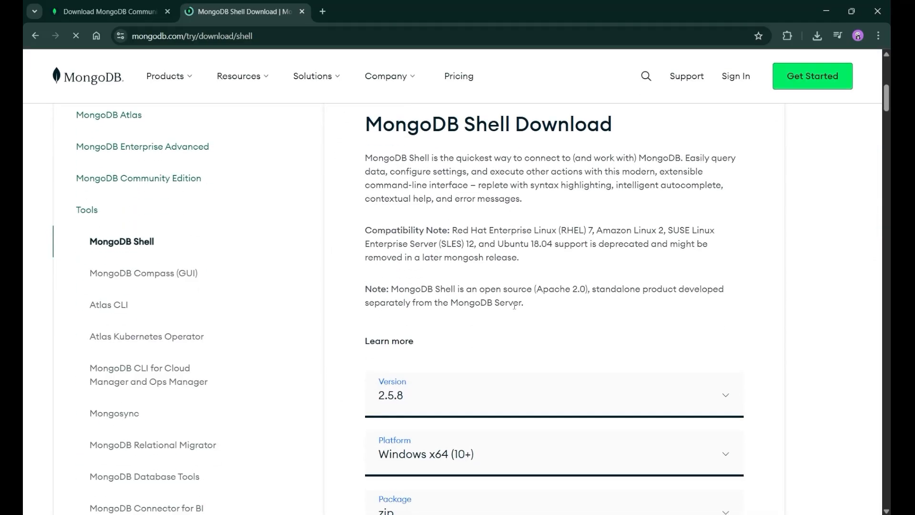
{"action": "scroll", "scroll_direction": "down", "scroll_amount": 3}
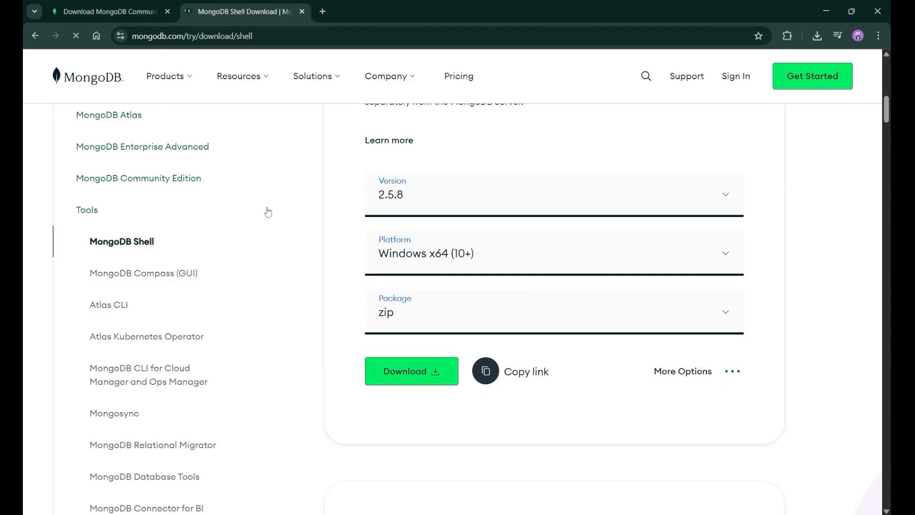
{"action": "left_click", "coordinate": [411, 371]}
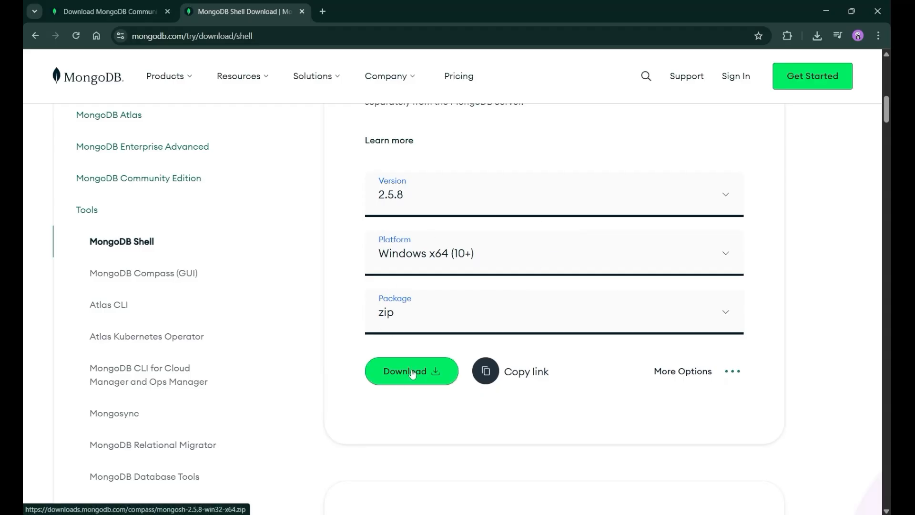